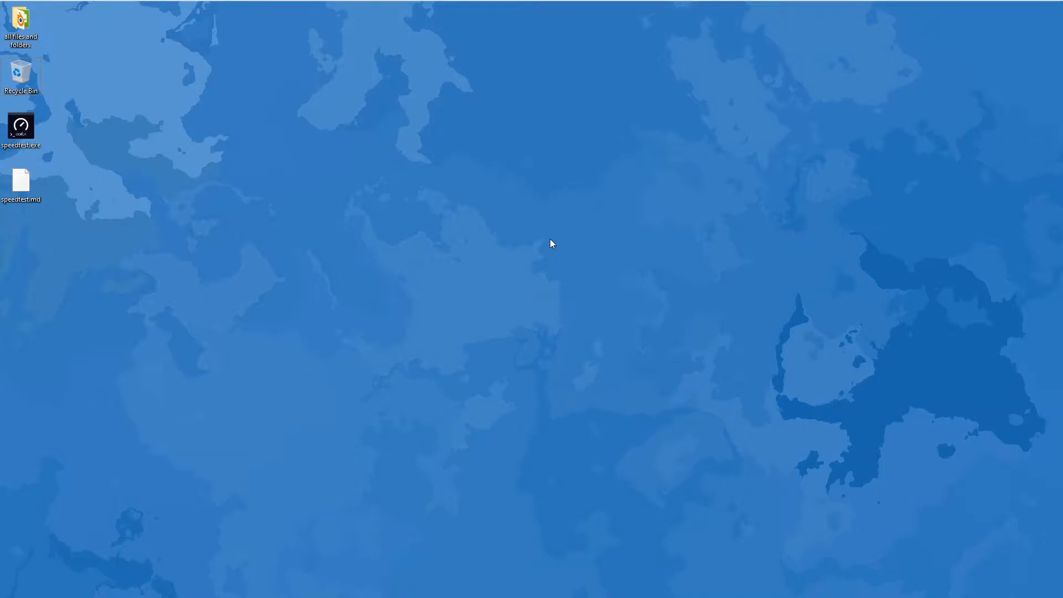
Search the Start menu for IntelliJ and launch IntelliJ IDEA
text(in)
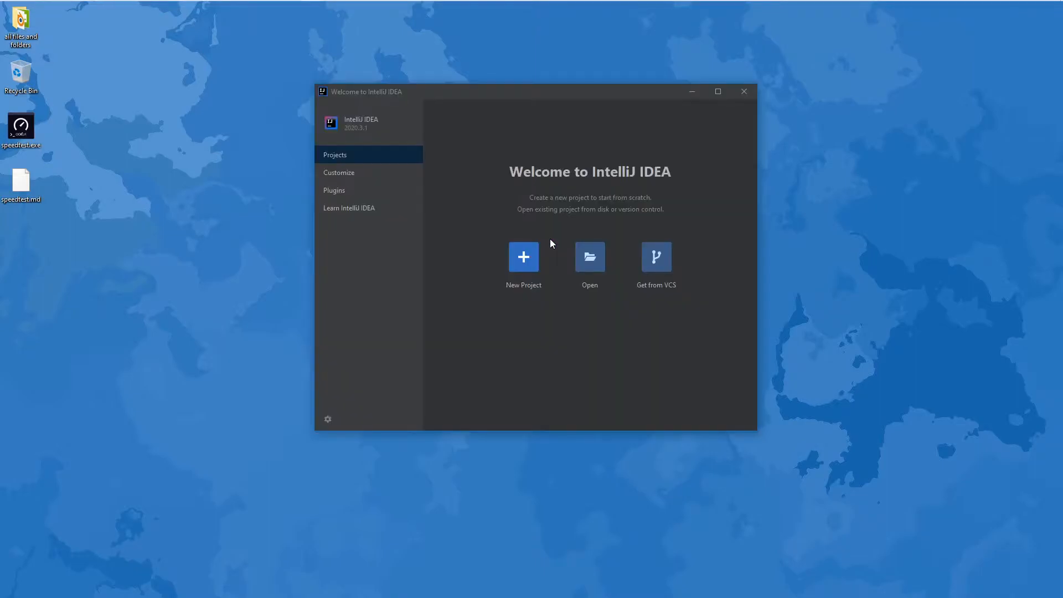
mouse_move(478, 173)
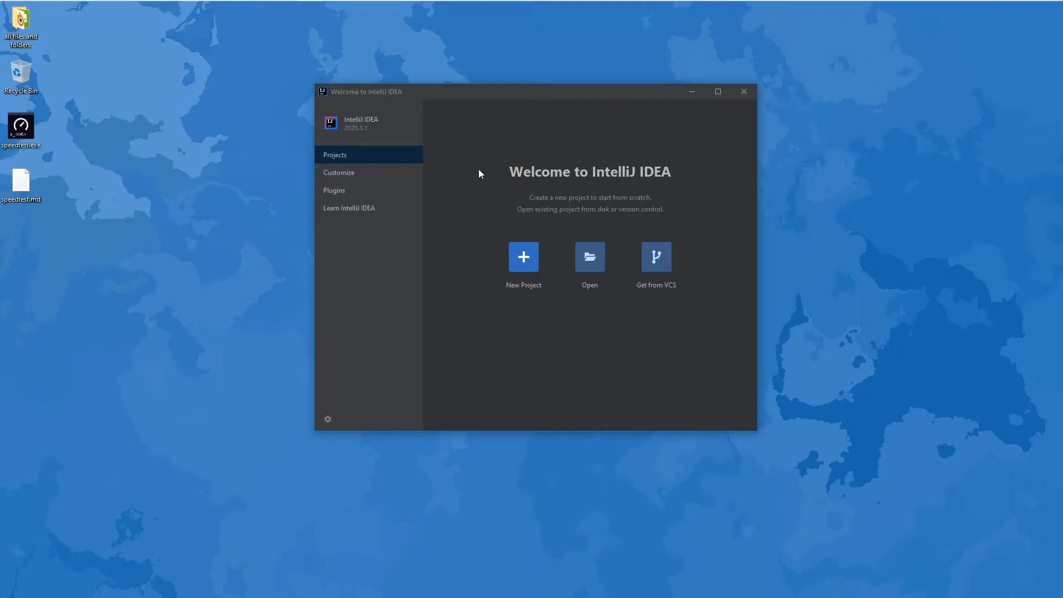
mouse_move(471, 285)
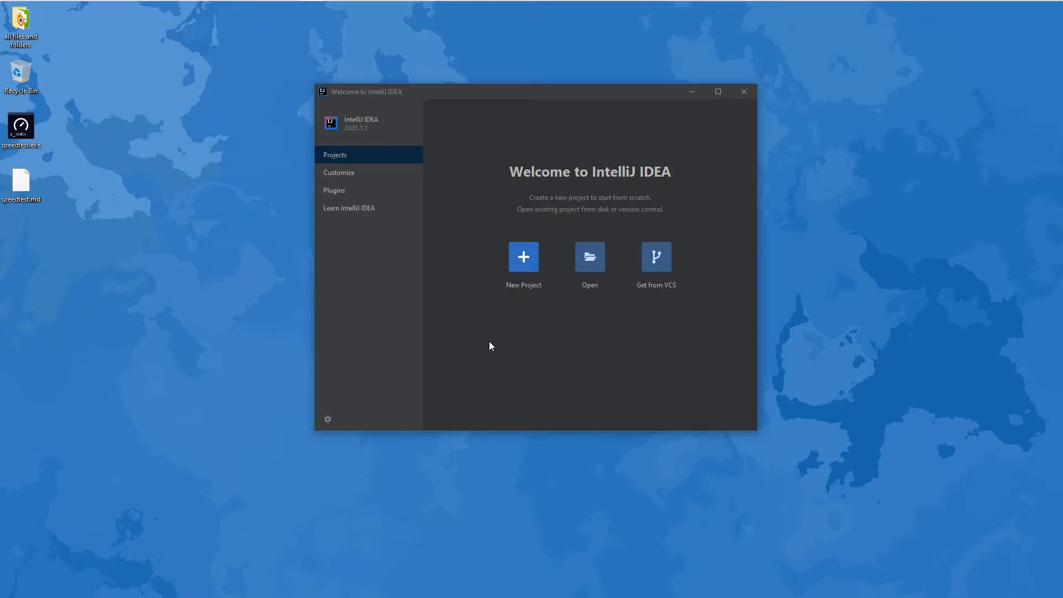
Begin a new Java project with the Amazon Corretto 15 SDK
click(523, 257)
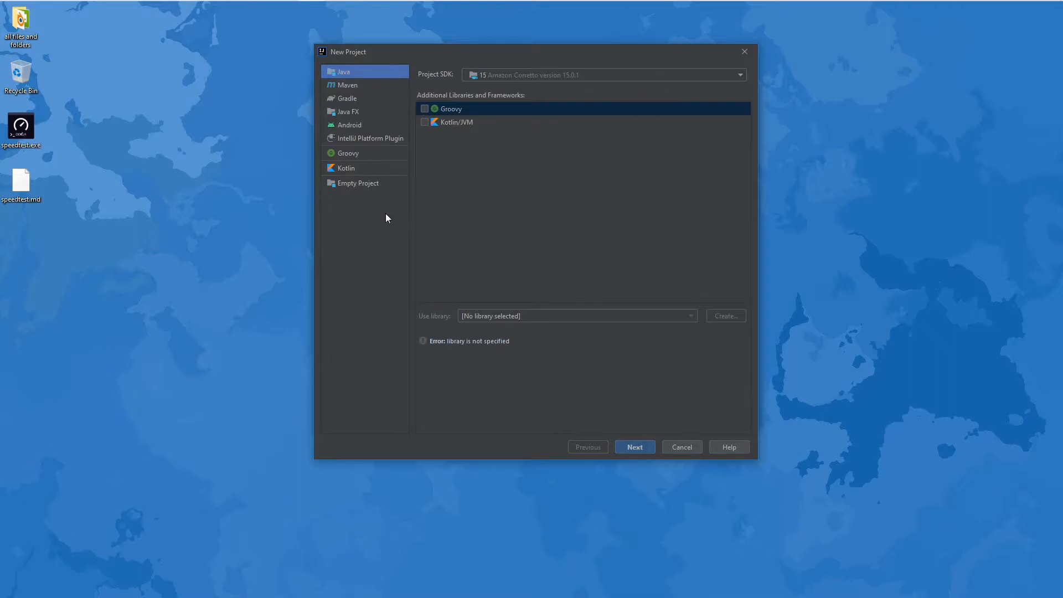
mouse_move(376, 85)
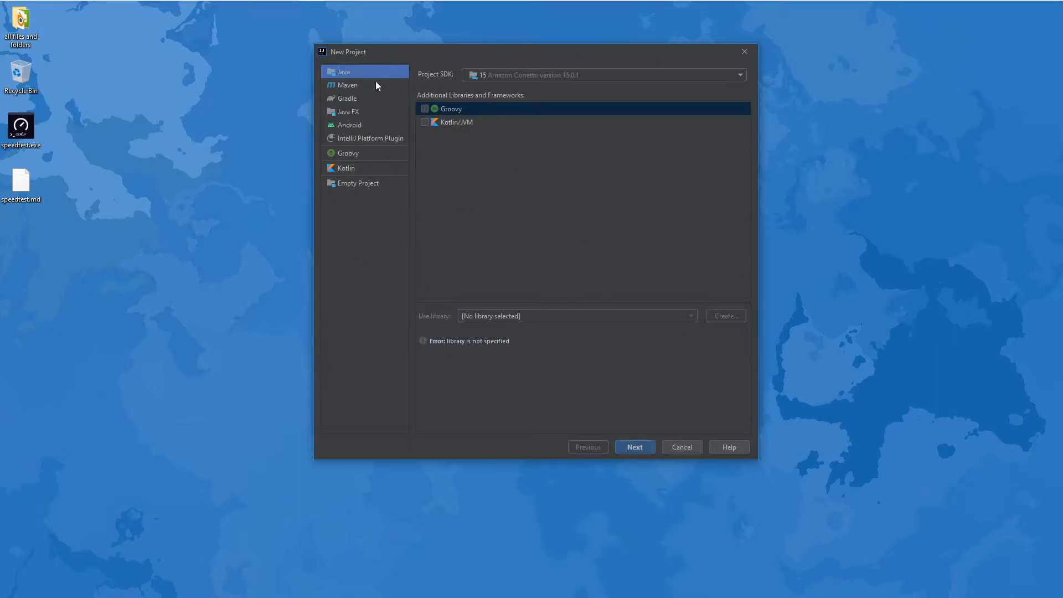
mouse_move(466, 85)
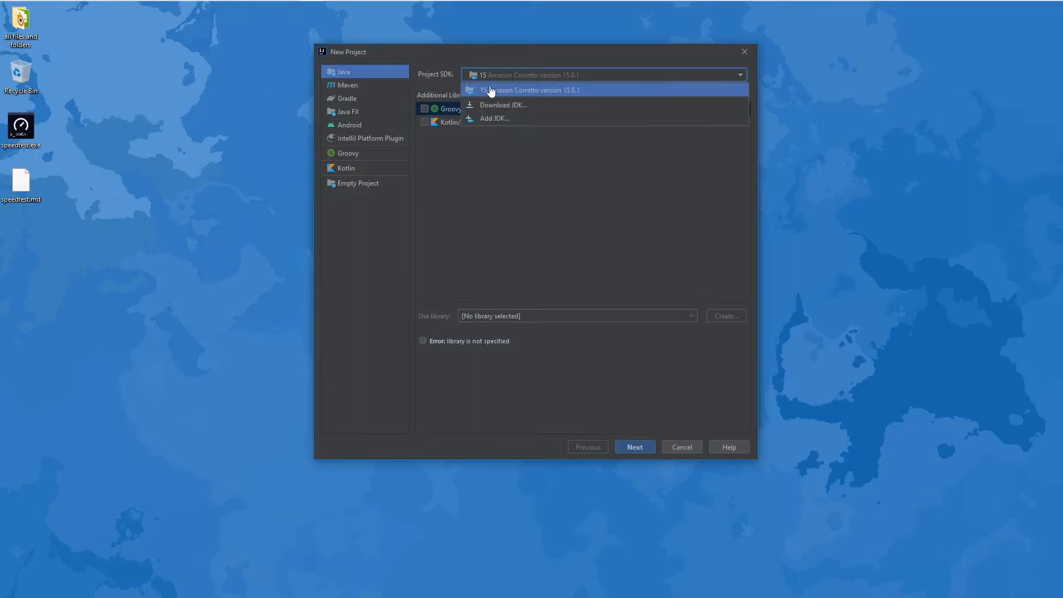
click(531, 89)
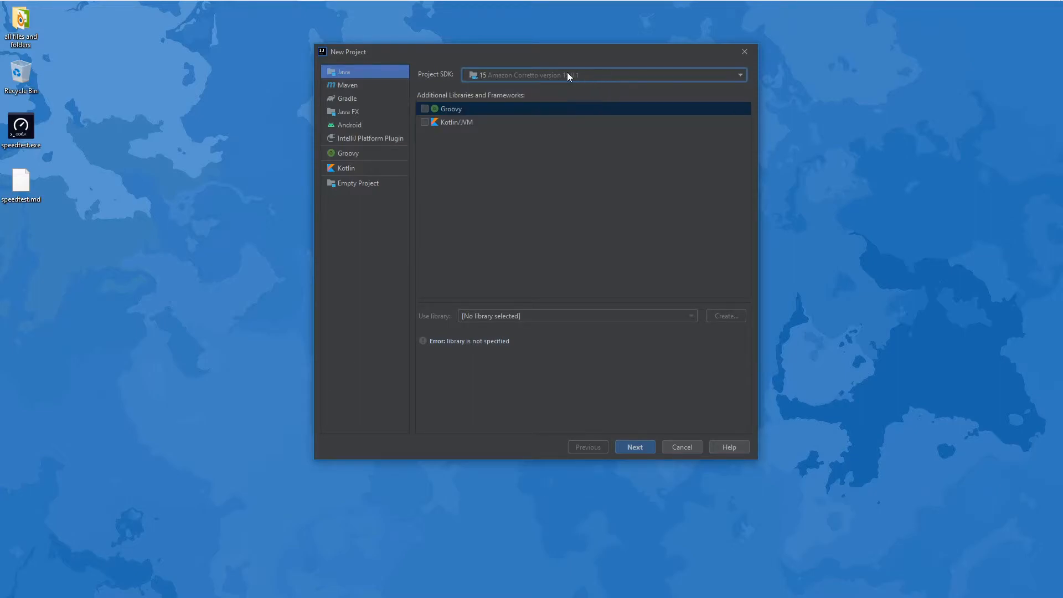
mouse_move(643, 245)
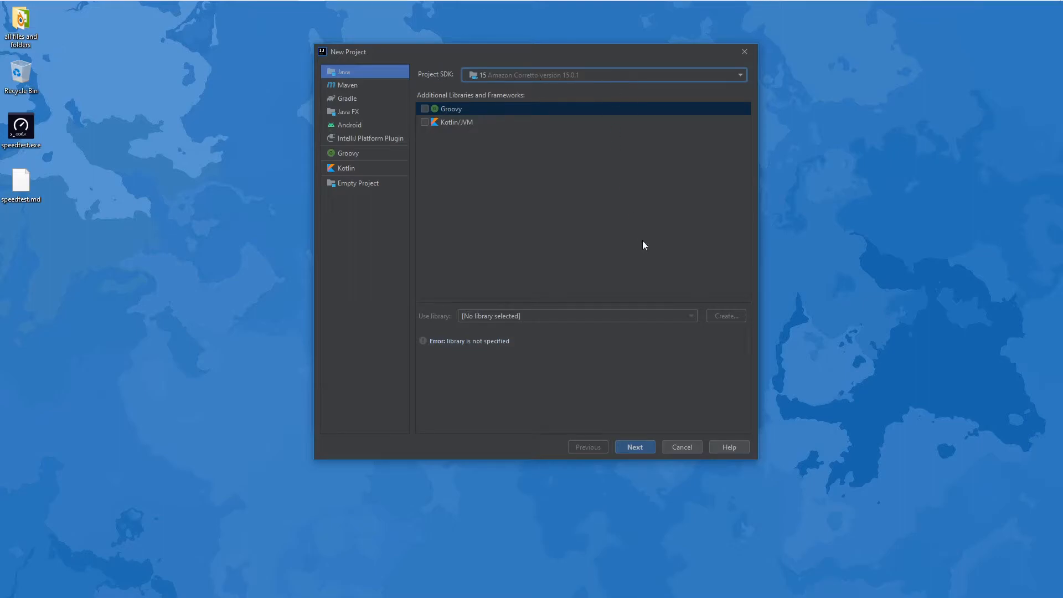
mouse_move(653, 580)
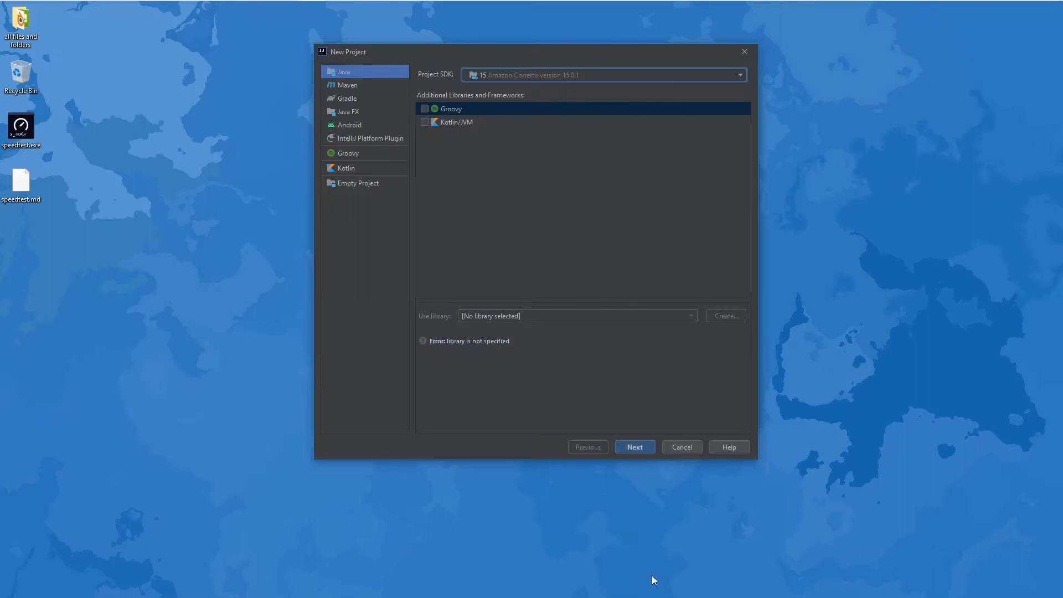
Create the project from the Command Line App template and advance to naming
click(634, 446)
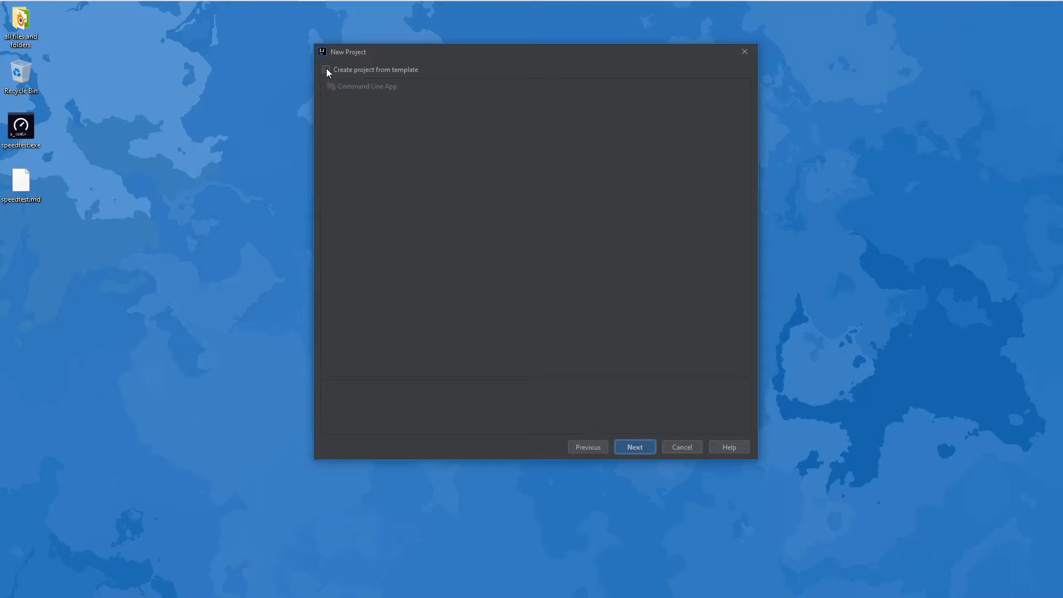
click(326, 69)
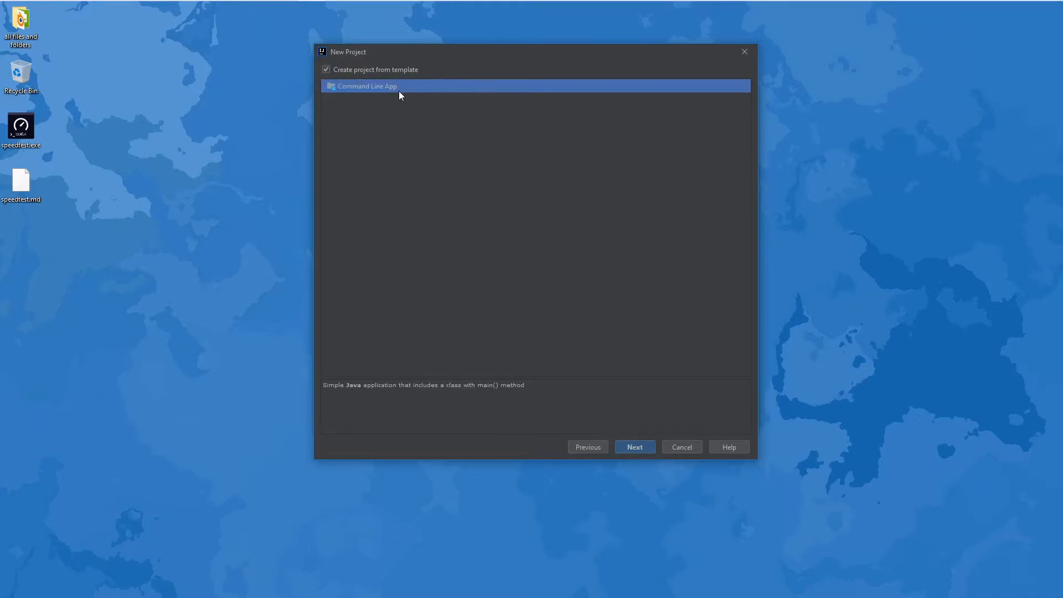
click(326, 69)
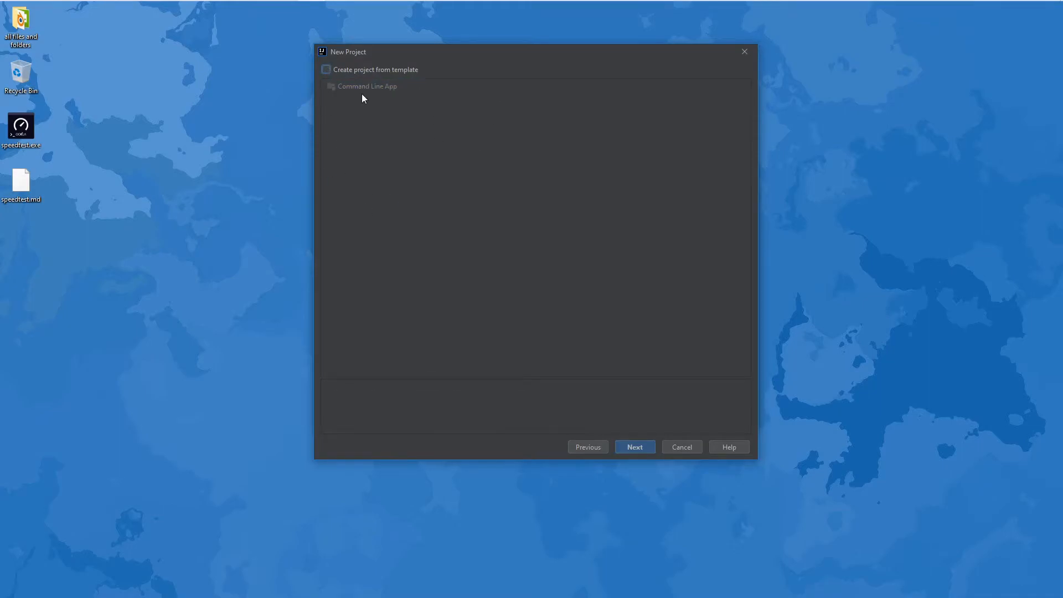
click(325, 69)
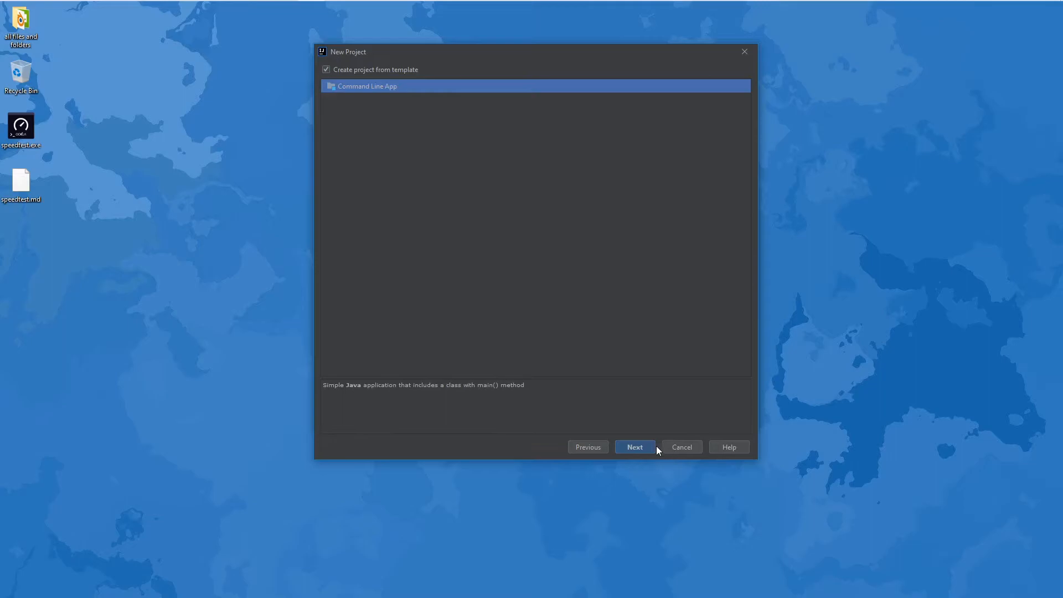
click(634, 446)
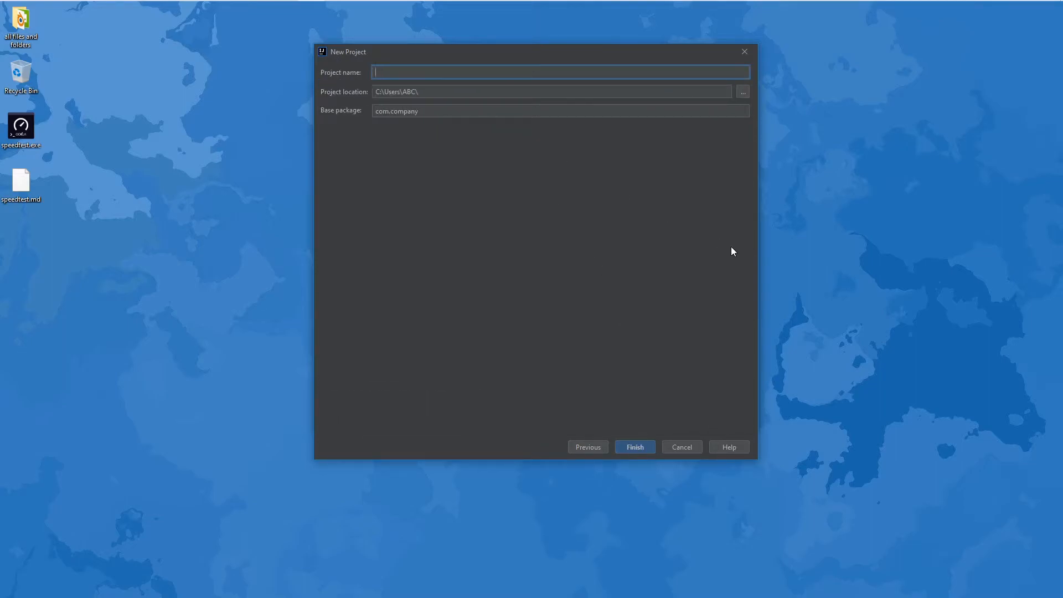
Name the project 'Frist' in the wizard
text(Frist)
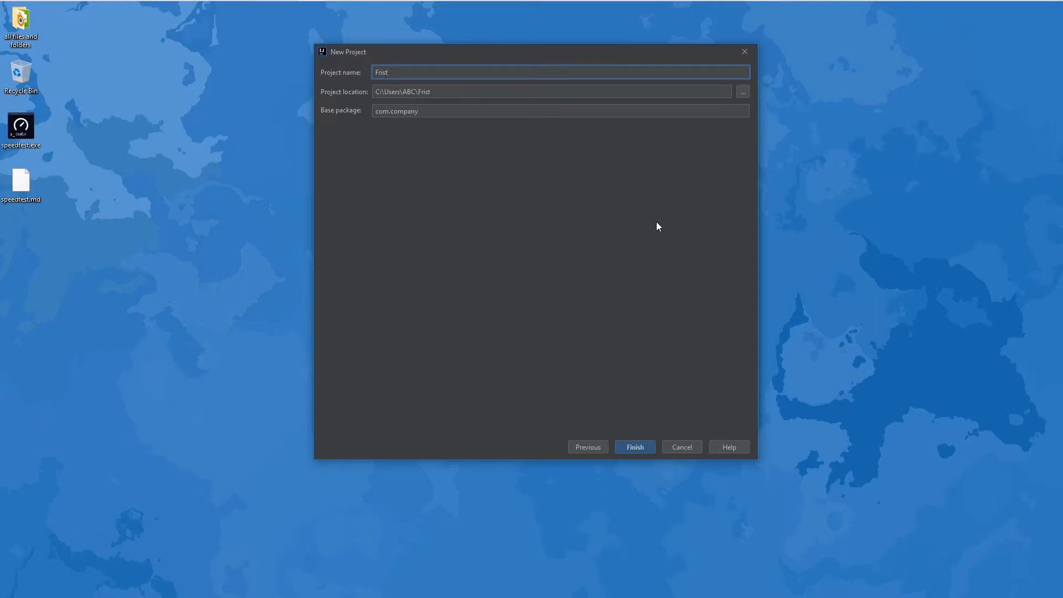
mouse_move(402, 173)
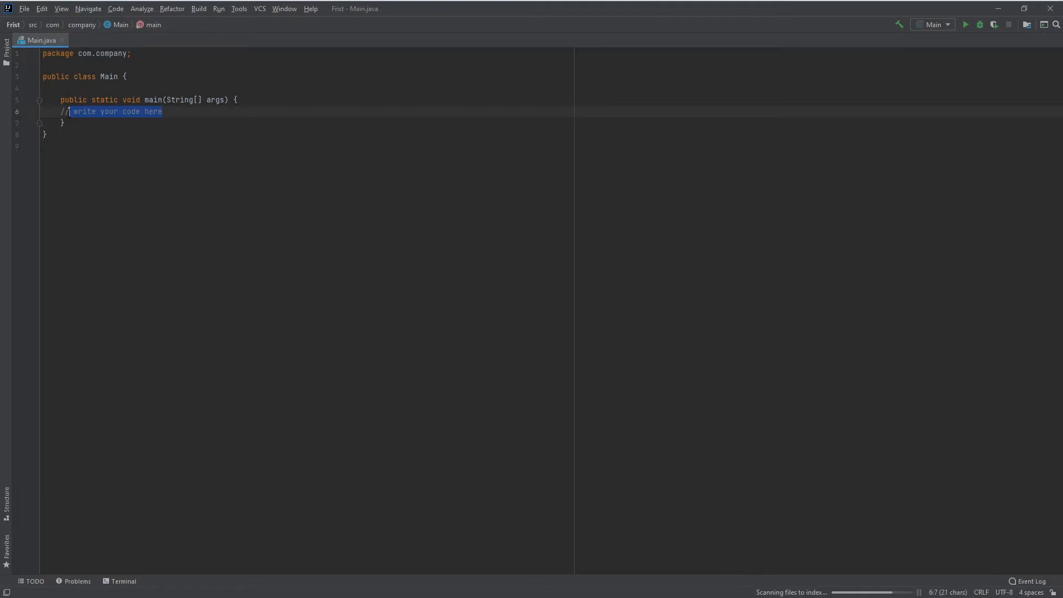
Delete the '// write your code here' comment, indent the line, and show the Project tree
key(Delete)
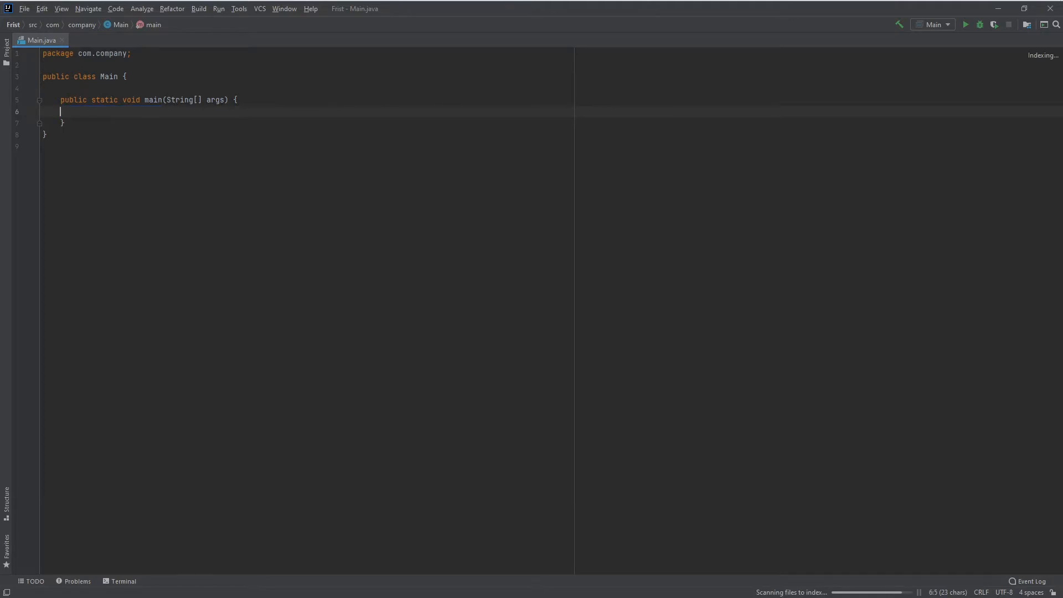
key(tab)
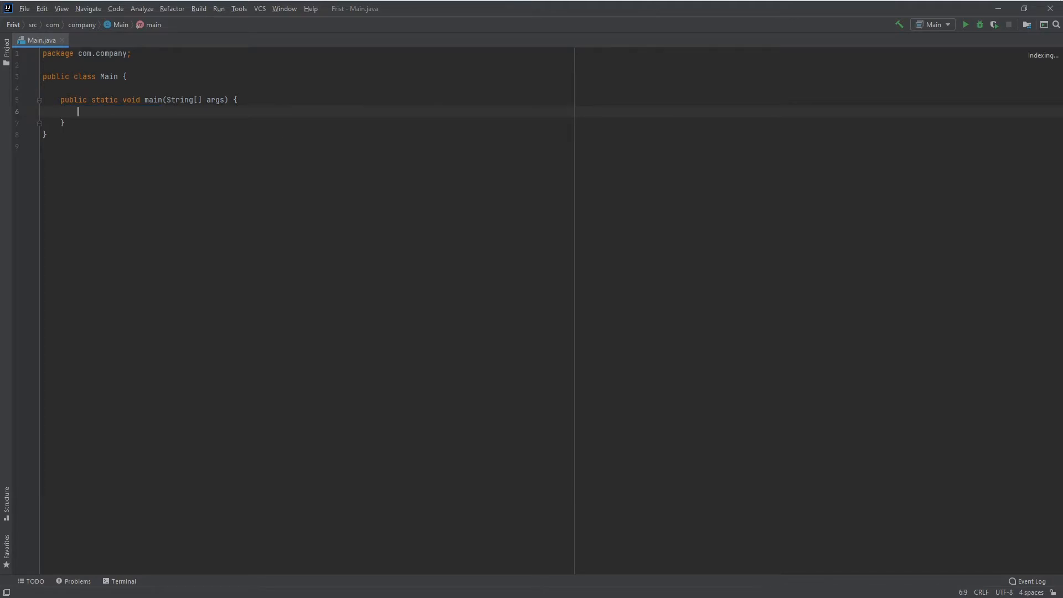
click(6, 48)
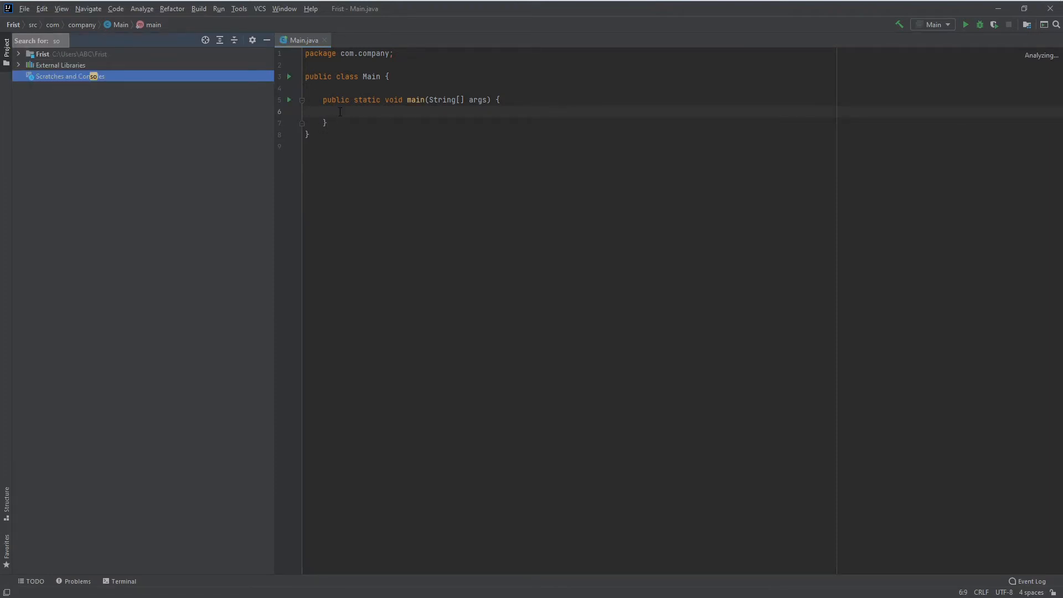
Expand the sout template and print "Hello World" in main
text(so)
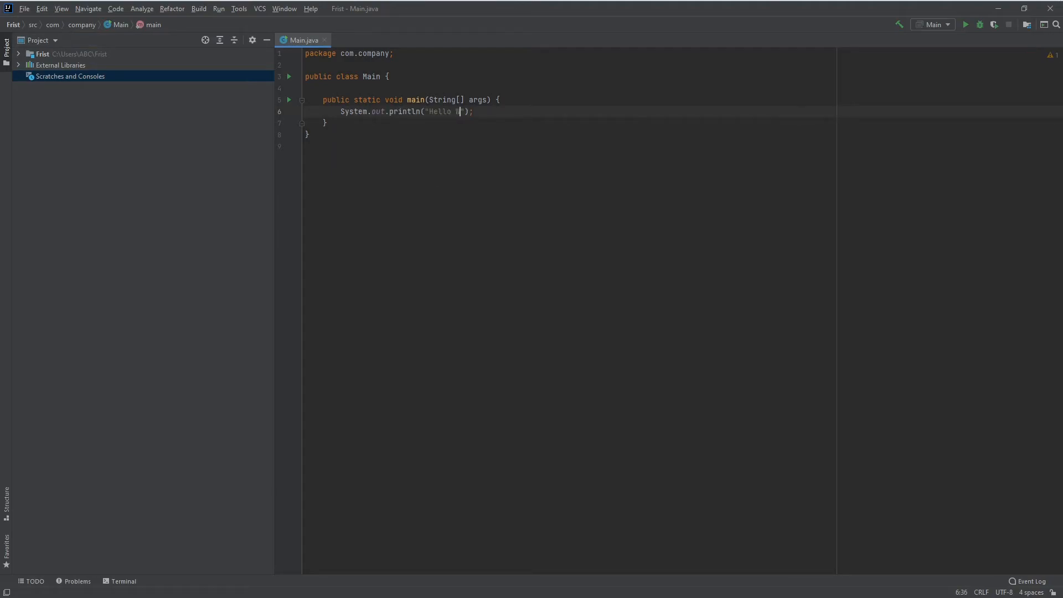
text(World)
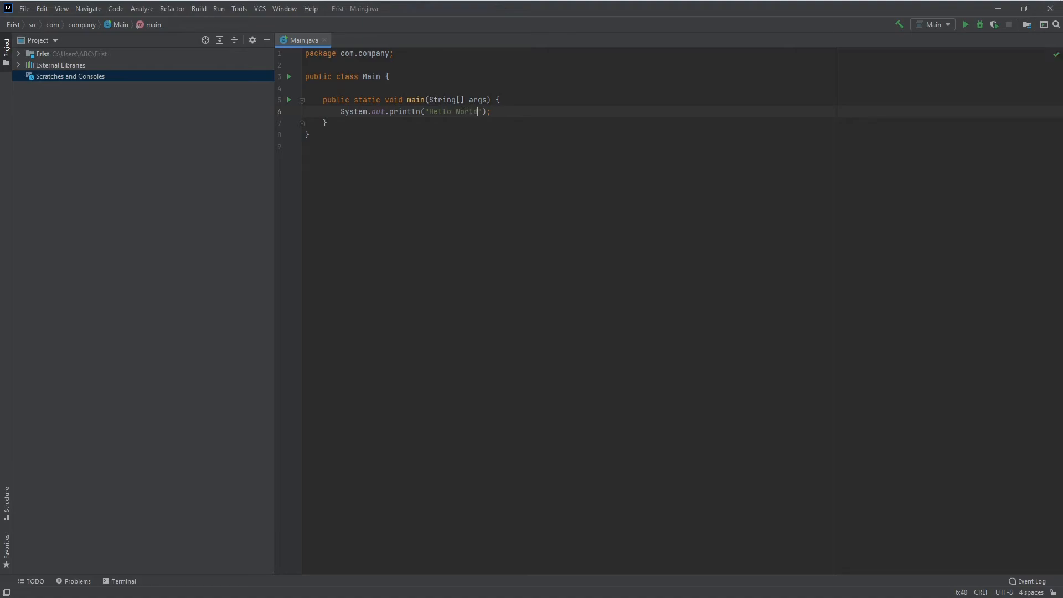
mouse_move(845, 98)
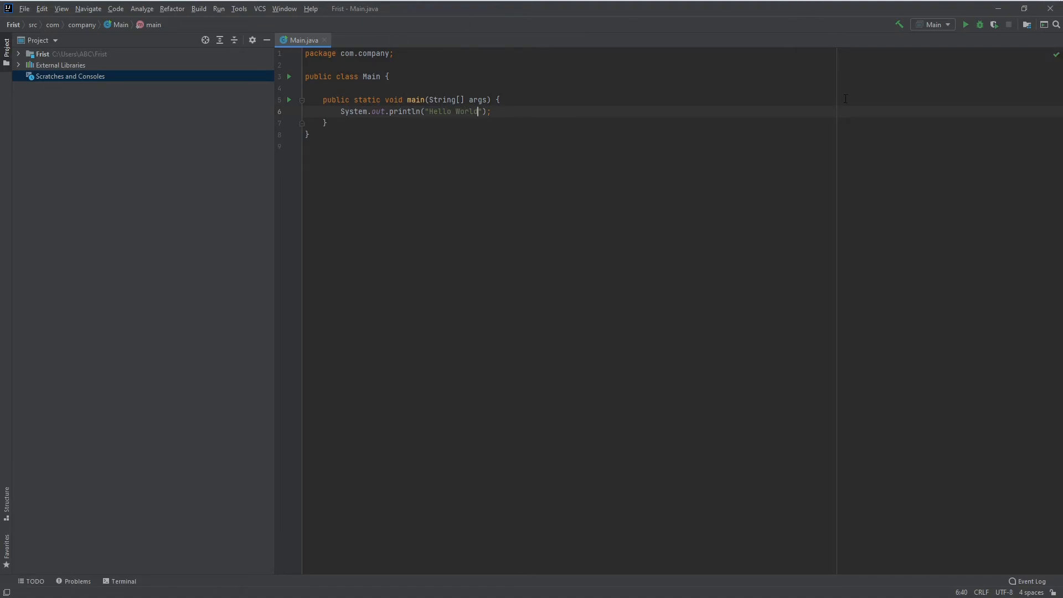
Run Main.main() and select the Hello World output line in the Run panel
right_click(325, 123)
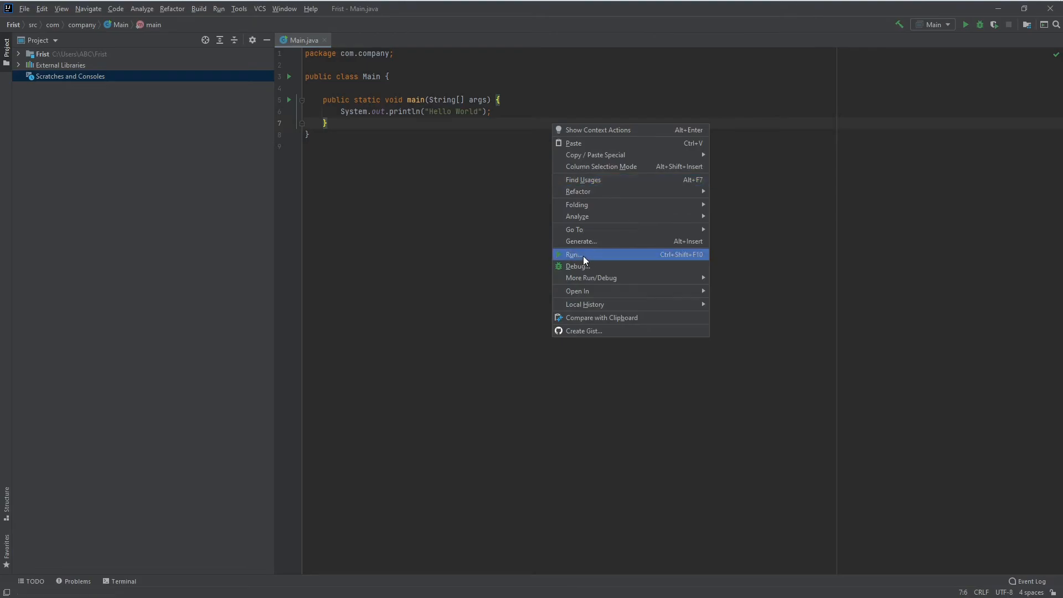
click(571, 254)
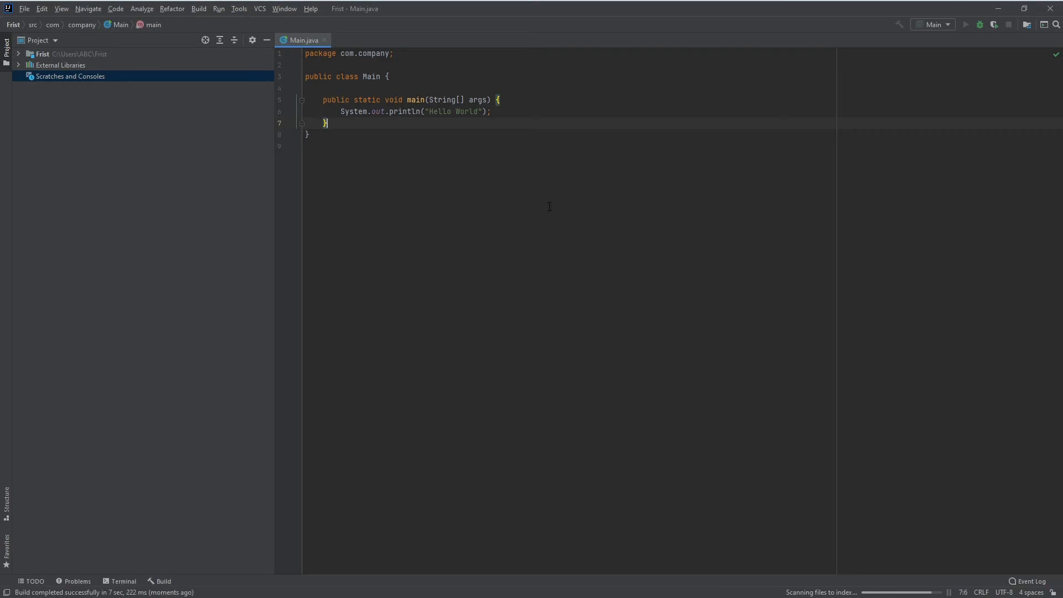
click(965, 25)
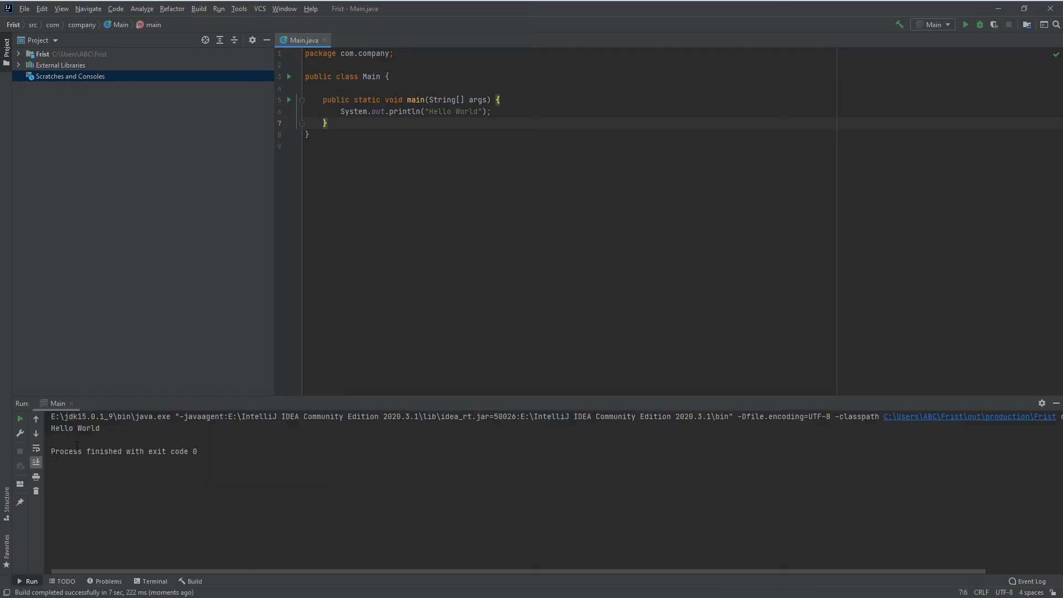
double_click(73, 428)
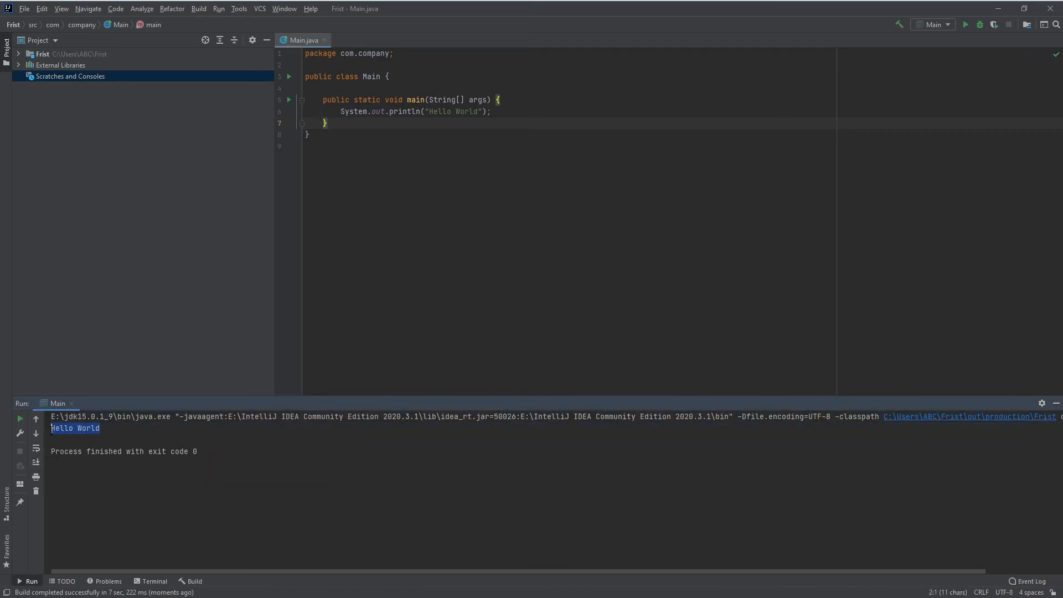